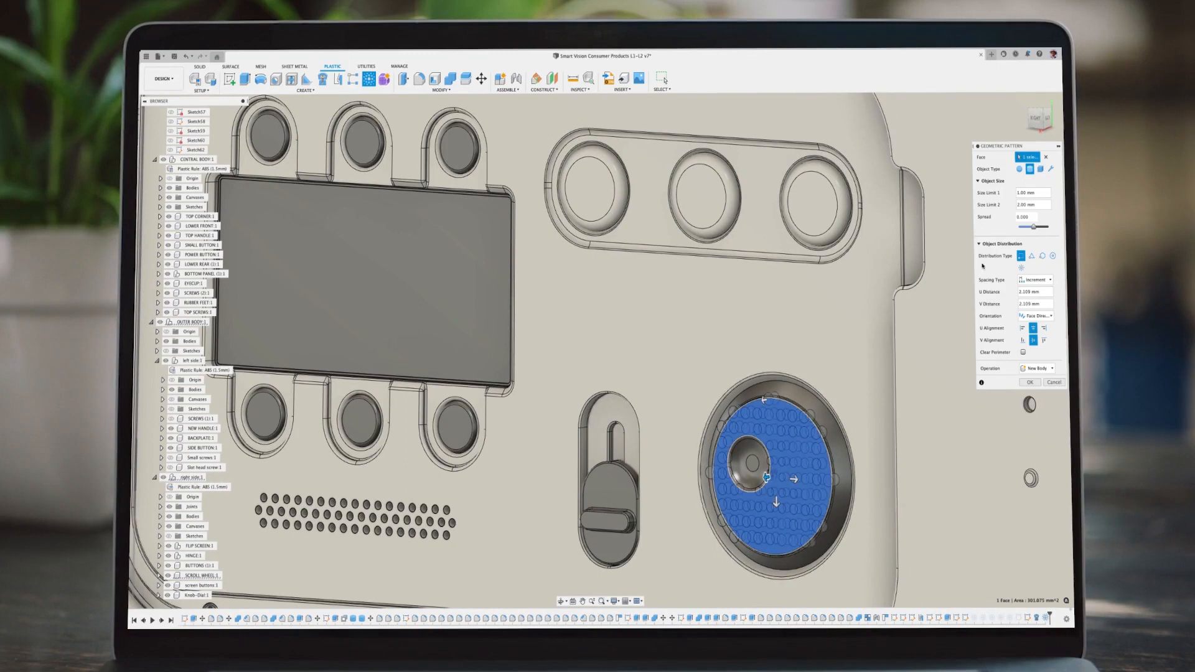
# Step: Skew the size spread of the grill circles toward smaller, more varied sizes
pyautogui.moveTo(1037, 227); pyautogui.dragTo(1024, 229)
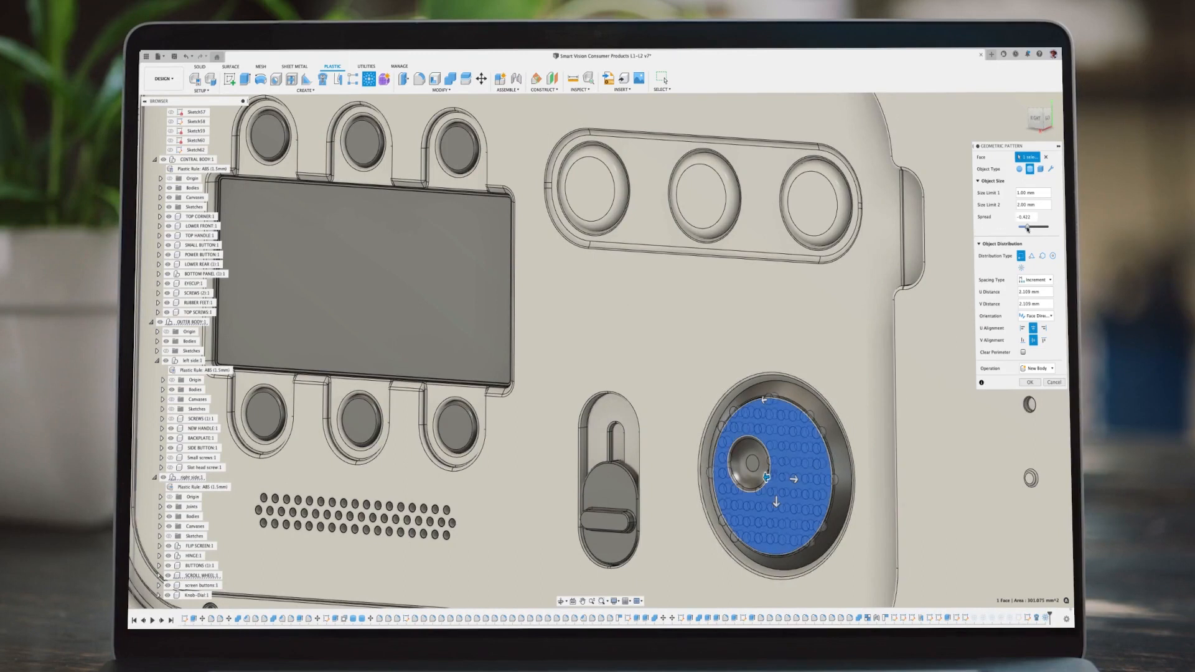
pyautogui.moveTo(1027, 227); pyautogui.dragTo(1048, 226)
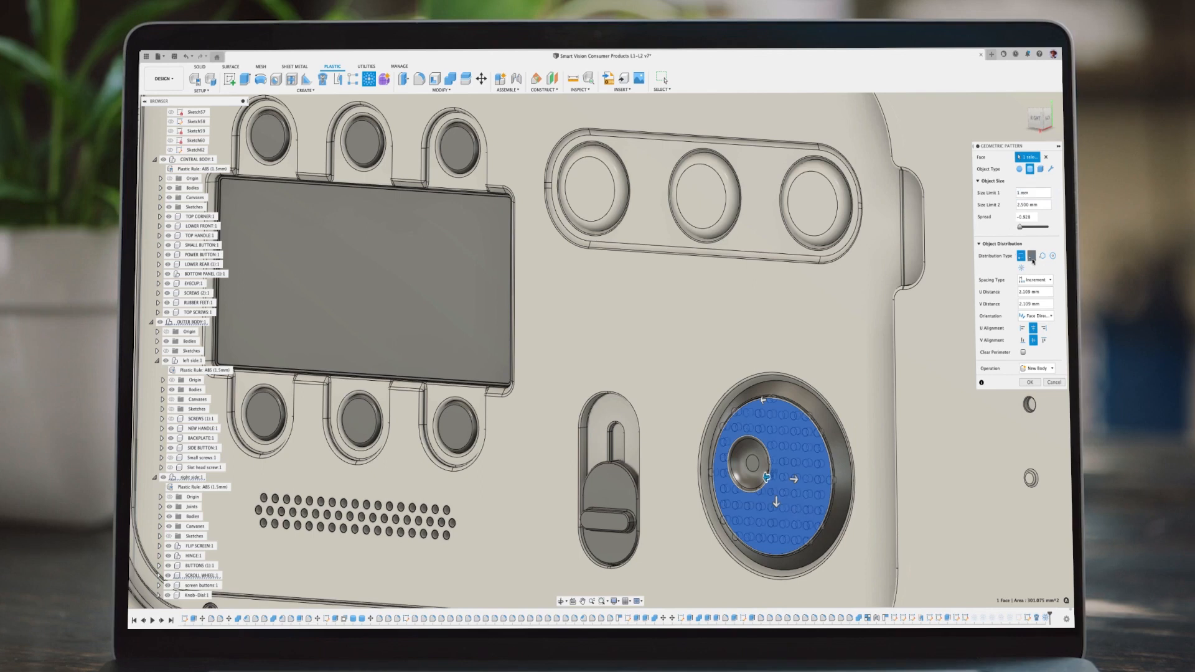
# Step: Scatter the grill circles randomly while keeping a clear margin around the grill edge
pyautogui.click(1059, 256)
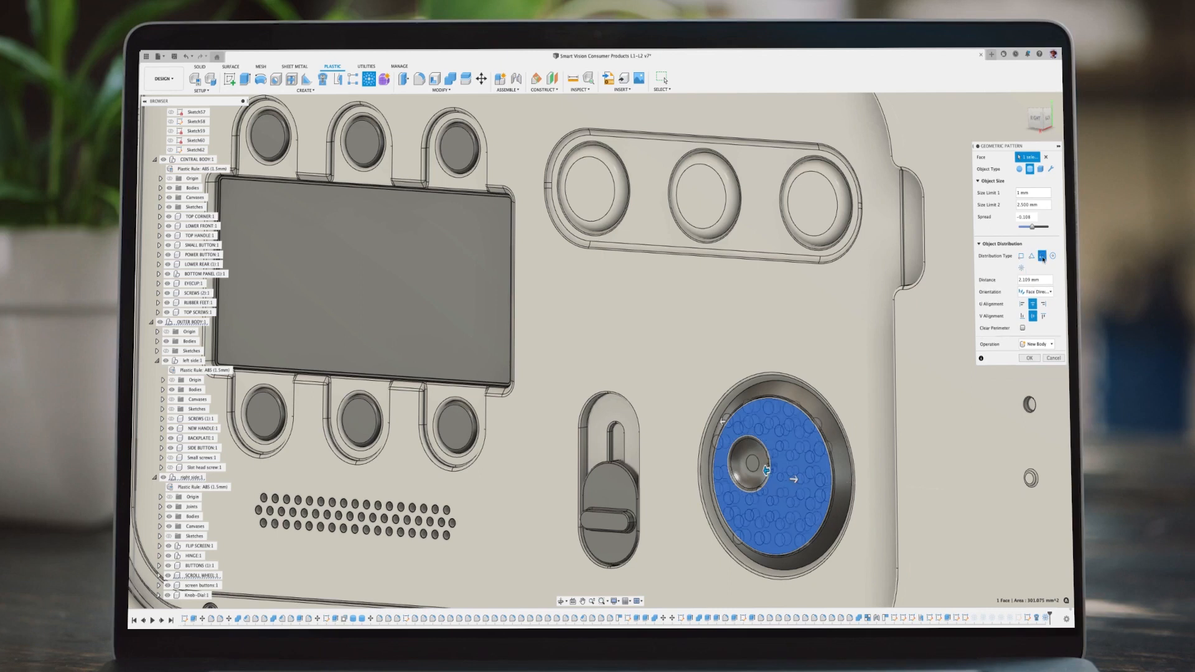
pyautogui.click(1041, 256)
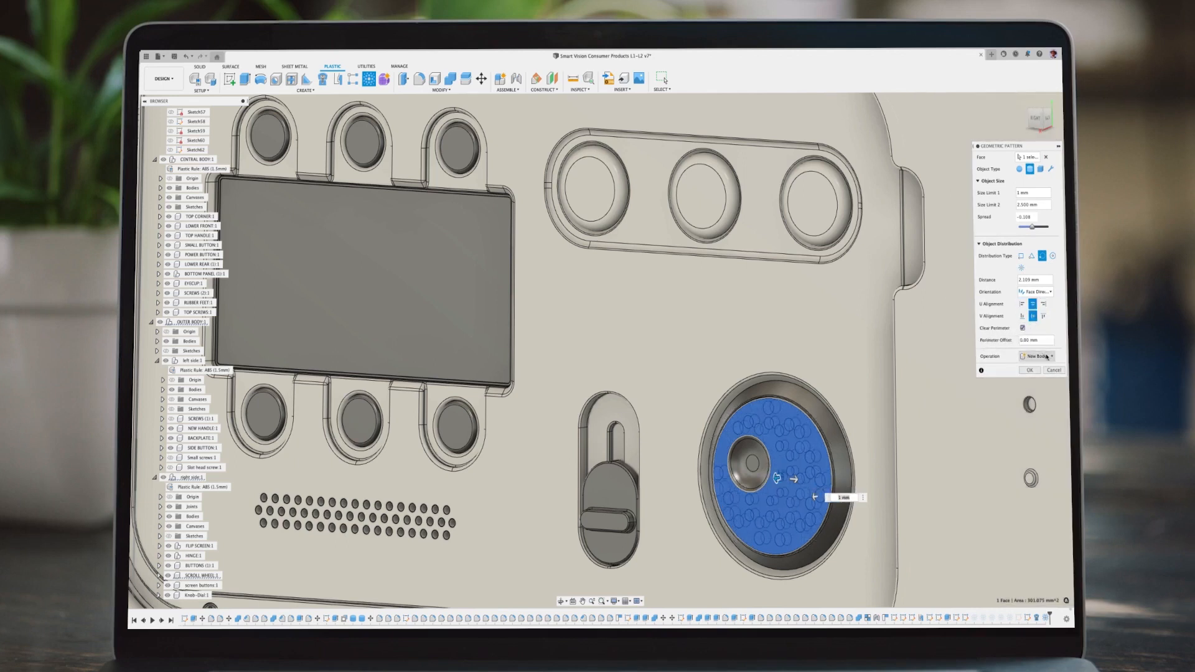
# Step: Cut the scattered holes into the grill and lay out the right button's circles radially
pyautogui.click(1047, 356)
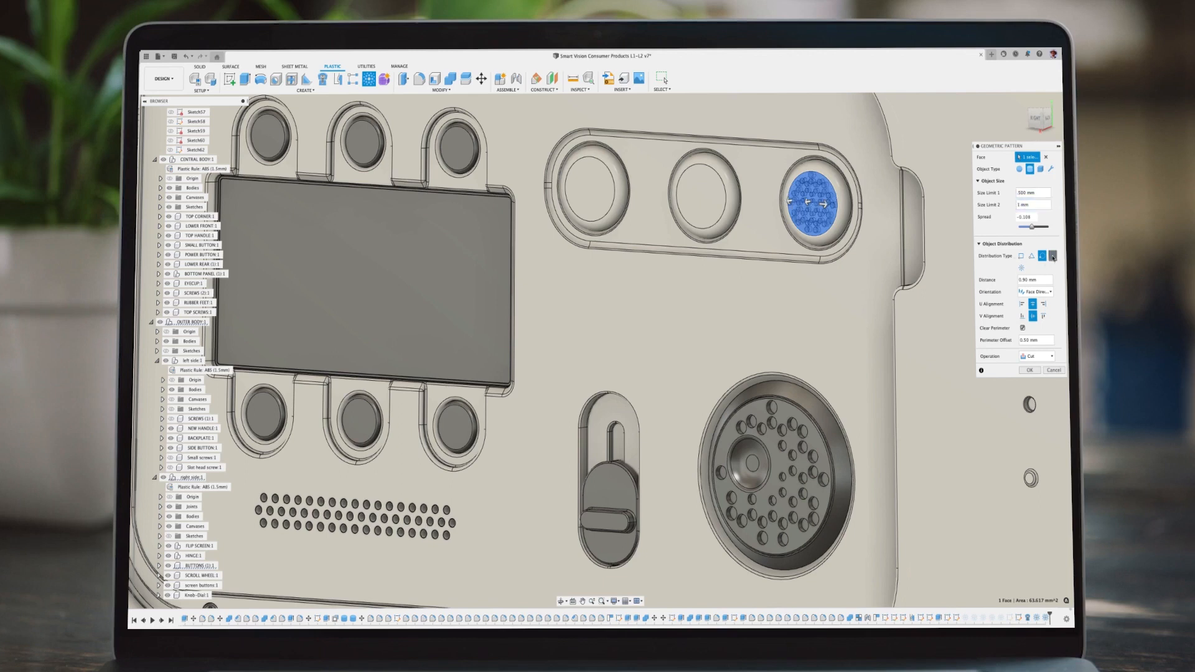
pyautogui.click(1056, 256)
pyautogui.write('0')
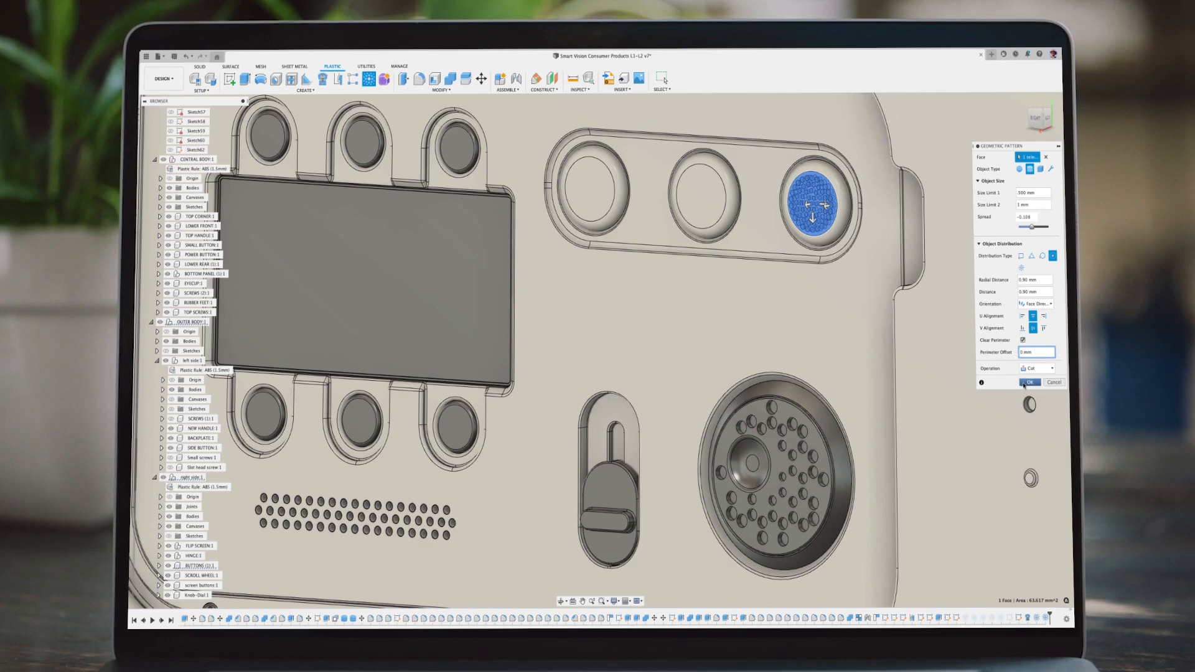
# Step: Apply the dense hole pattern to the right button and a radial pattern to the middle button
pyautogui.click(1028, 383)
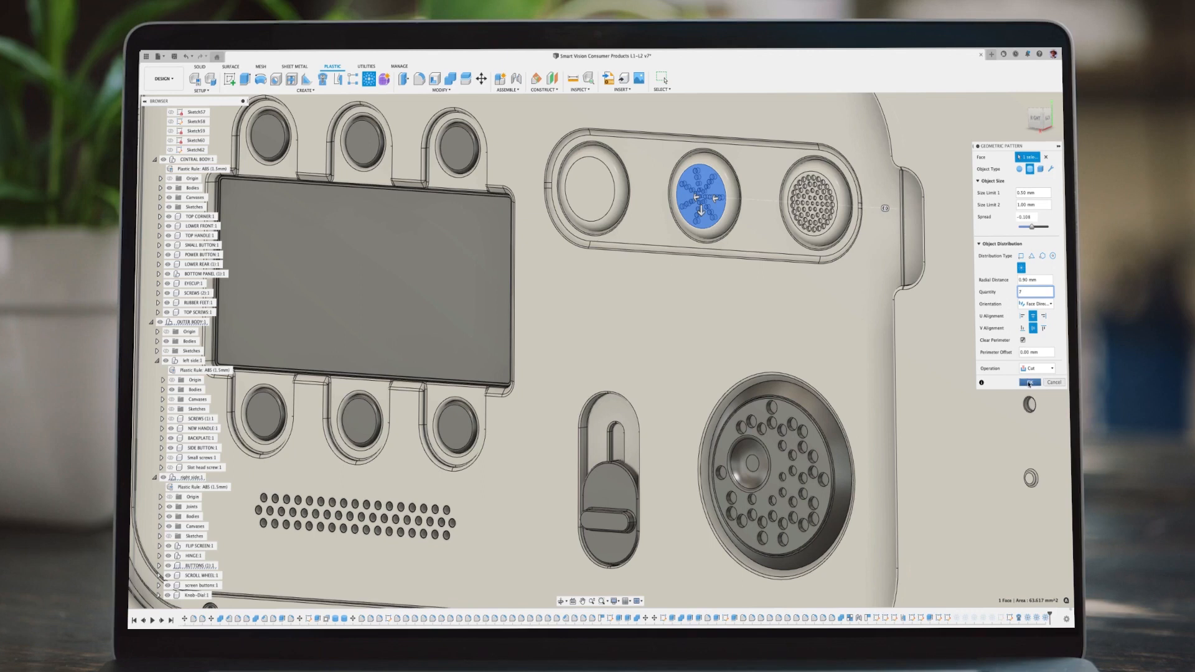
pyautogui.click(1031, 383)
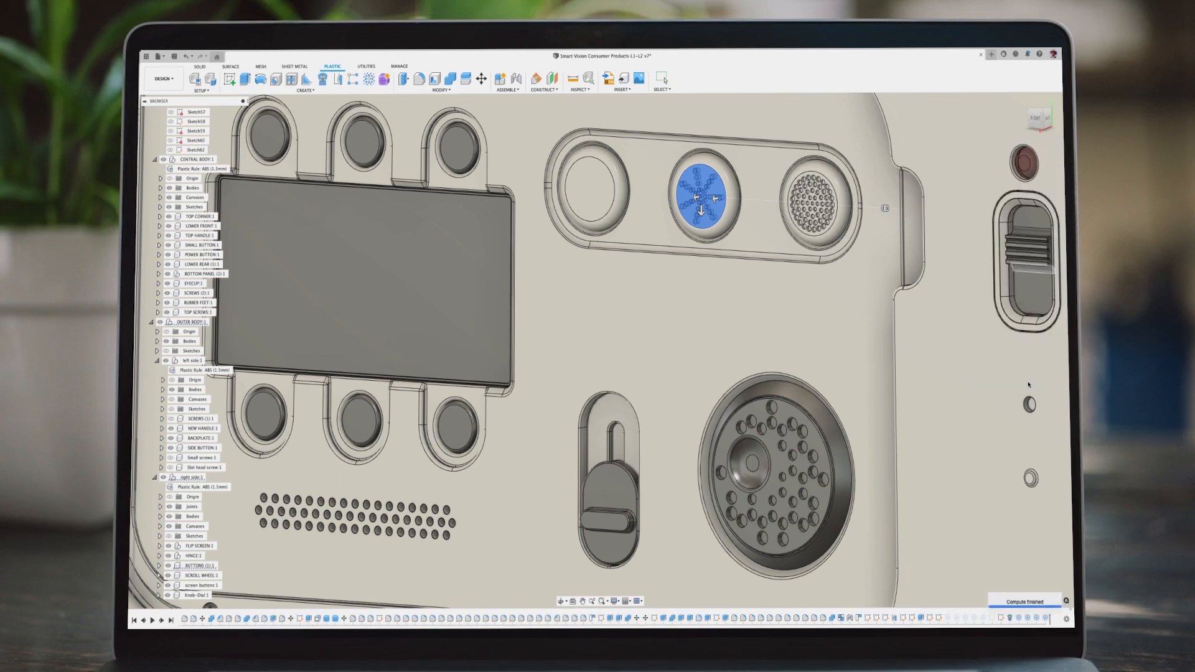